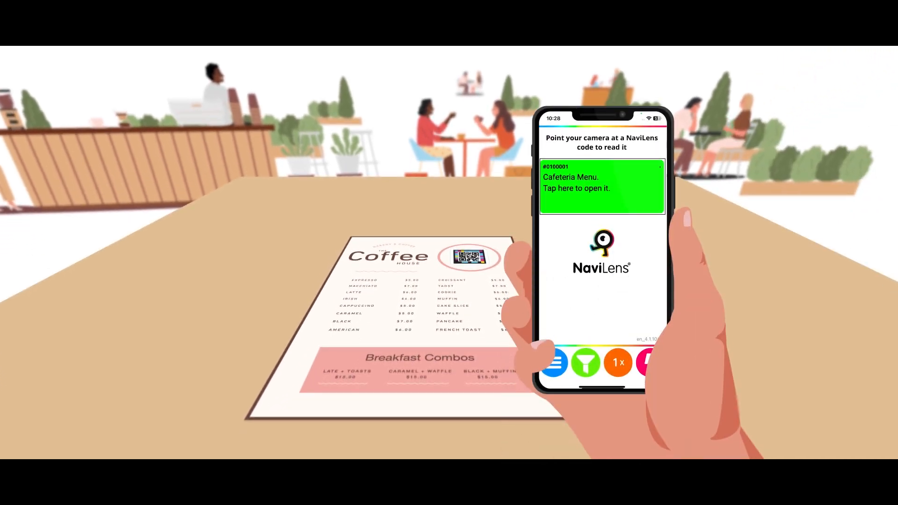
- Open the detected Cafeteria Menu banner to show the Coffee House web menu
left_click(602, 186)
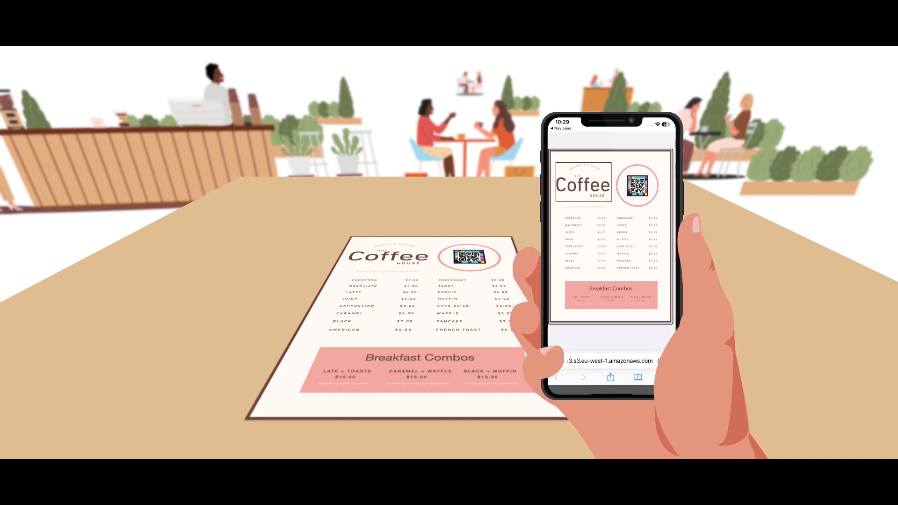